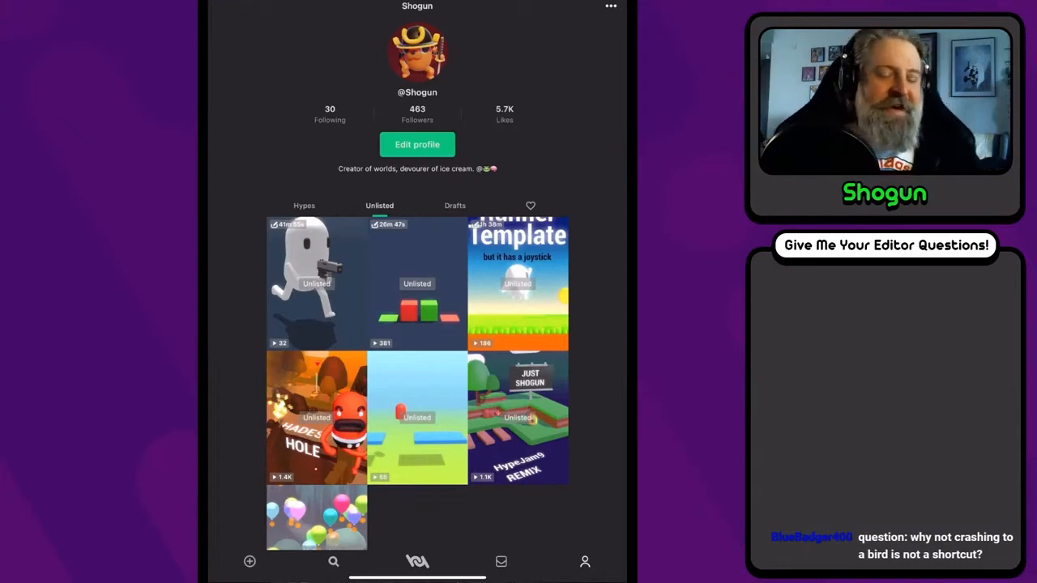
Open the unlisted 'Charcter + Gun & Enemy' hype in the editor.
click(417, 417)
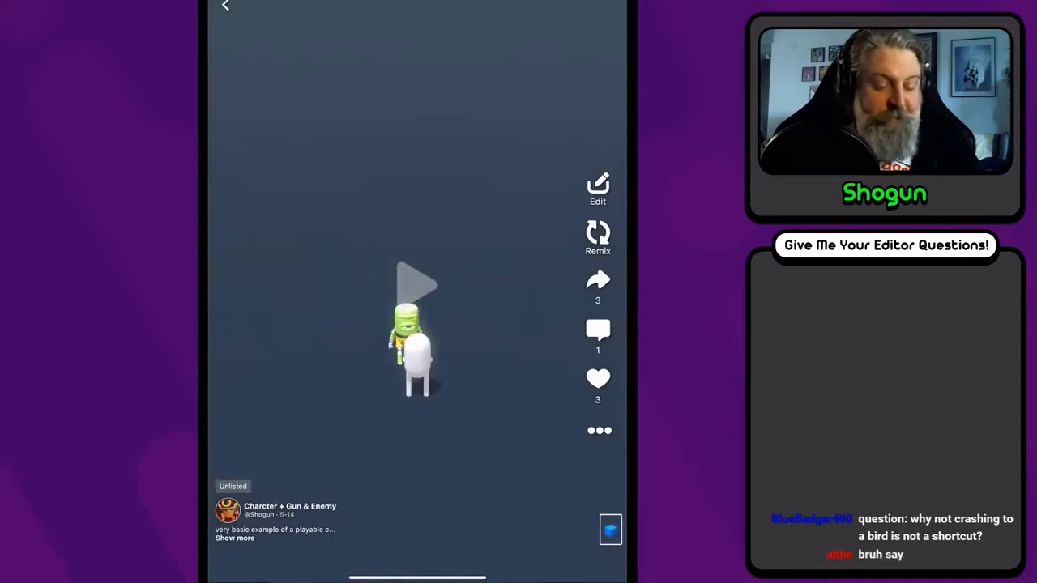
click(417, 288)
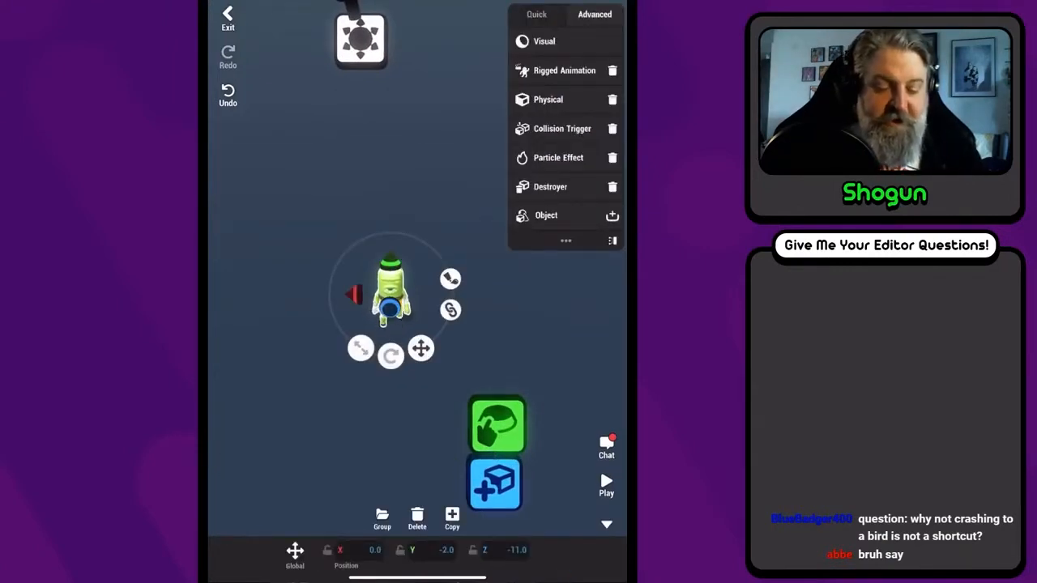
Deselect the green zombie to close its Advanced components panel.
click(557, 128)
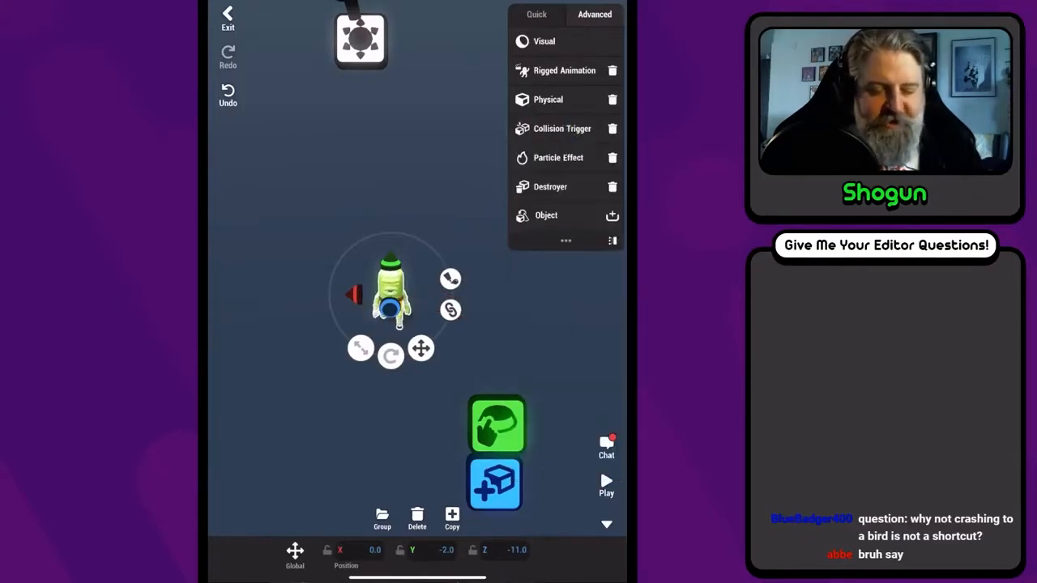
click(561, 128)
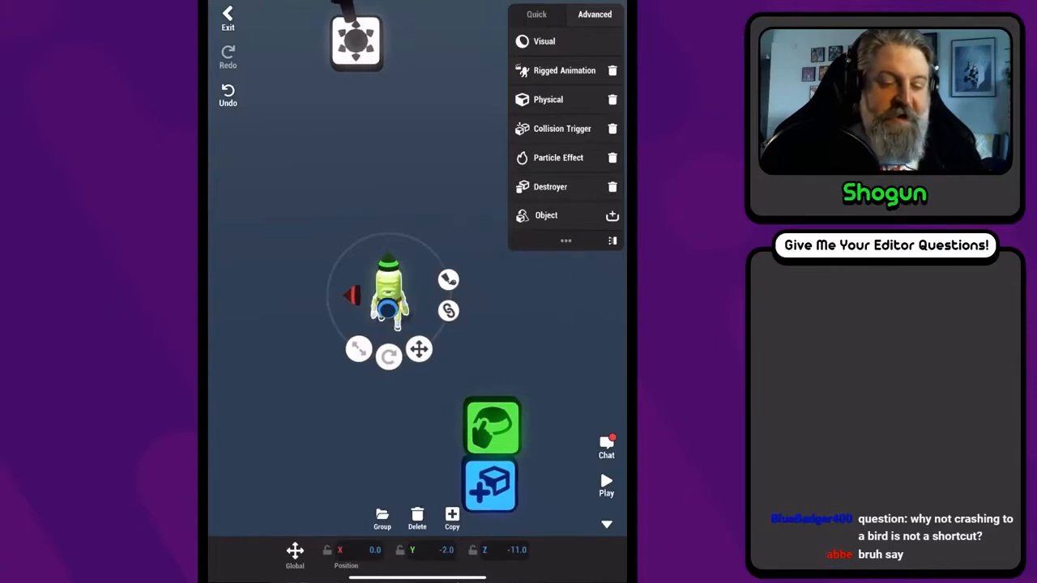
click(559, 69)
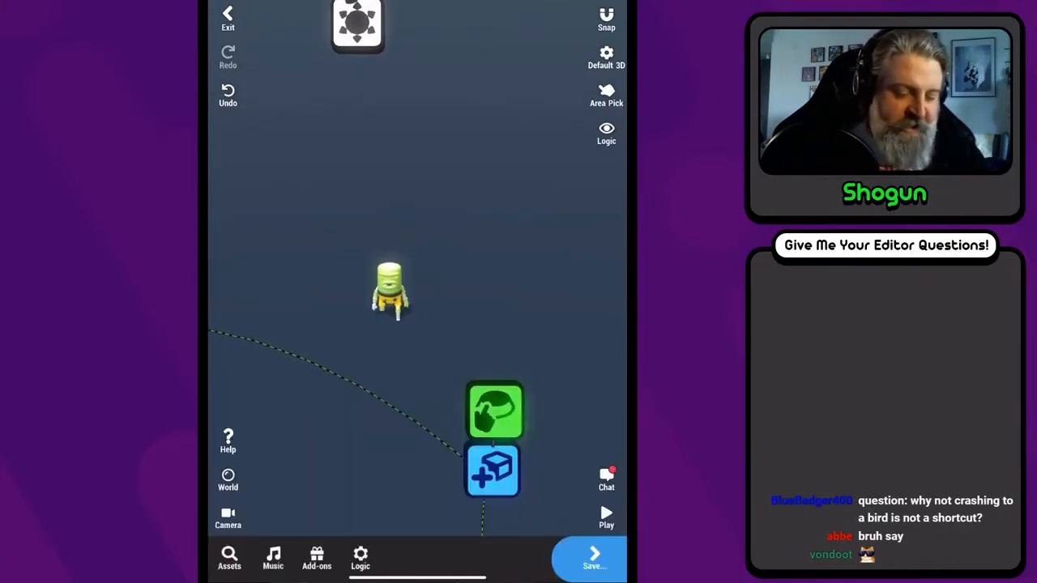
Add a Look At node aimed at the player character, then start play mode.
click(389, 288)
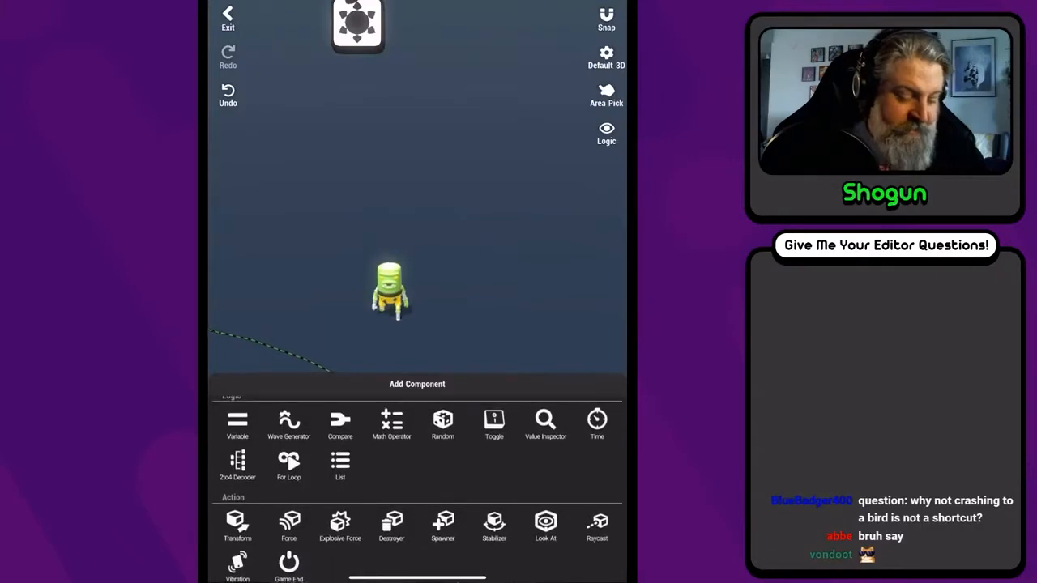
click(544, 526)
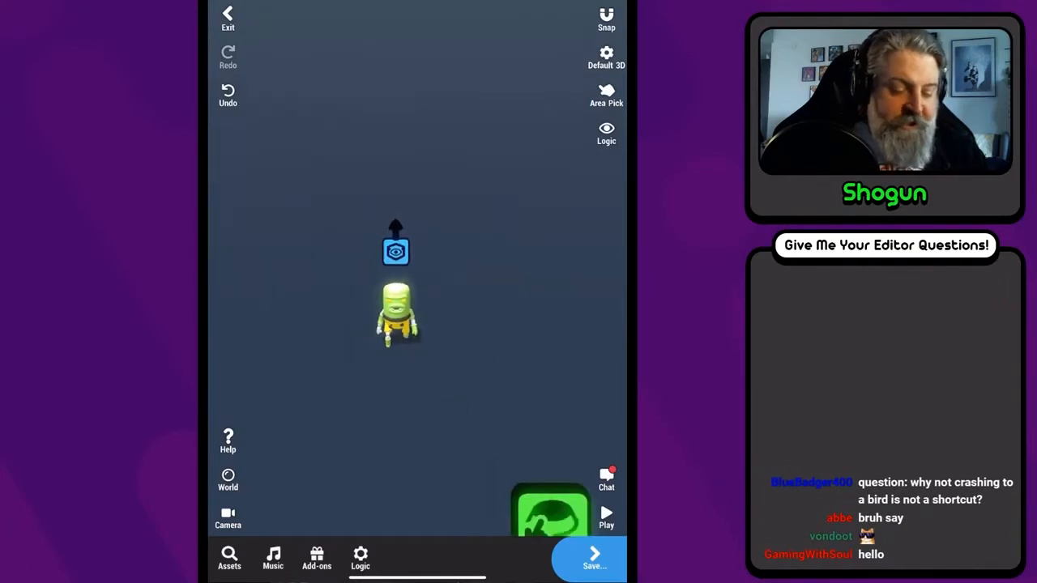
click(395, 316)
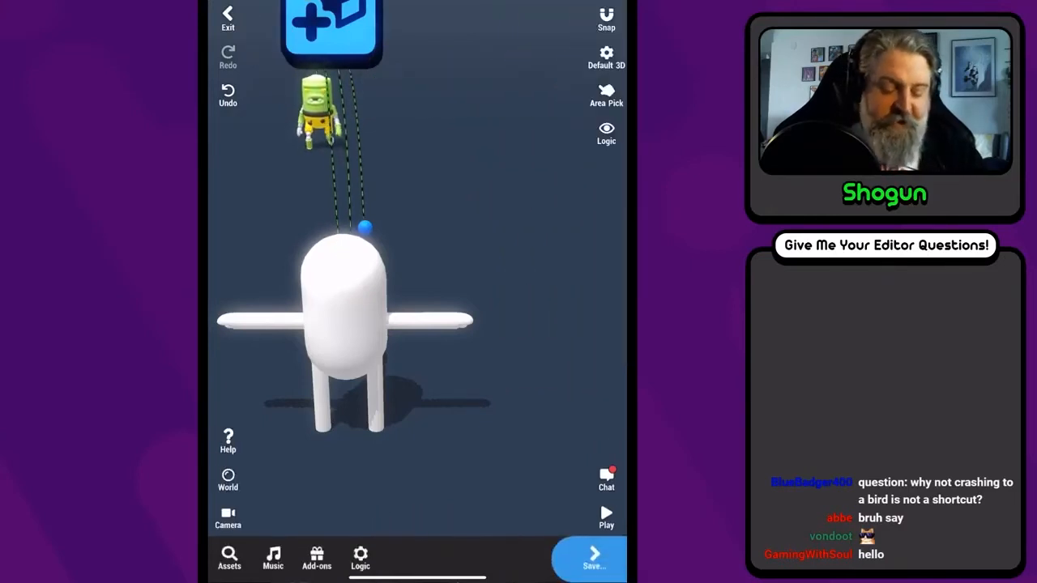
click(605, 522)
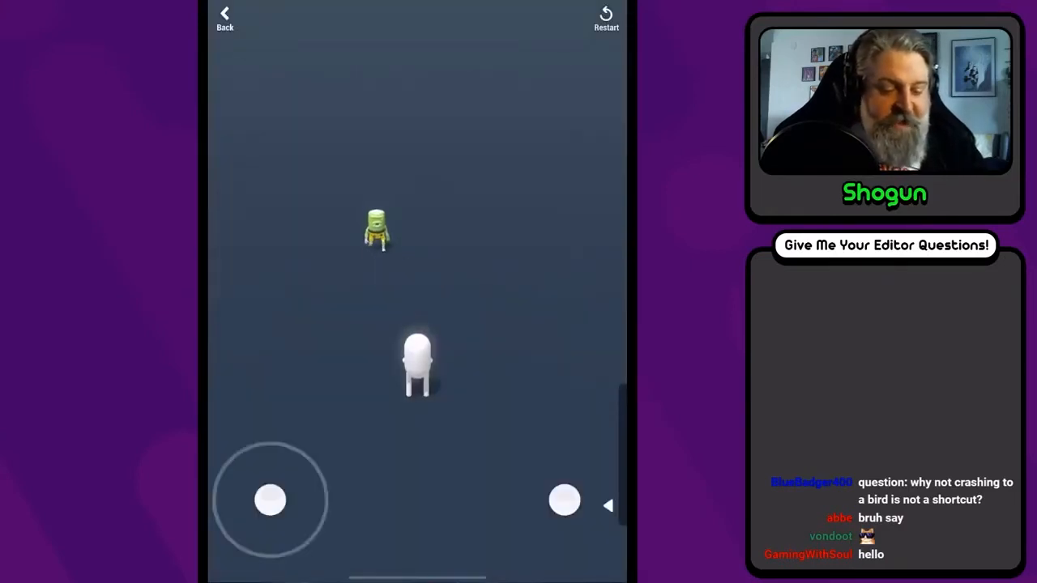
Walk the player around the zombie to confirm it turns toward them.
drag(271, 499, 289, 428)
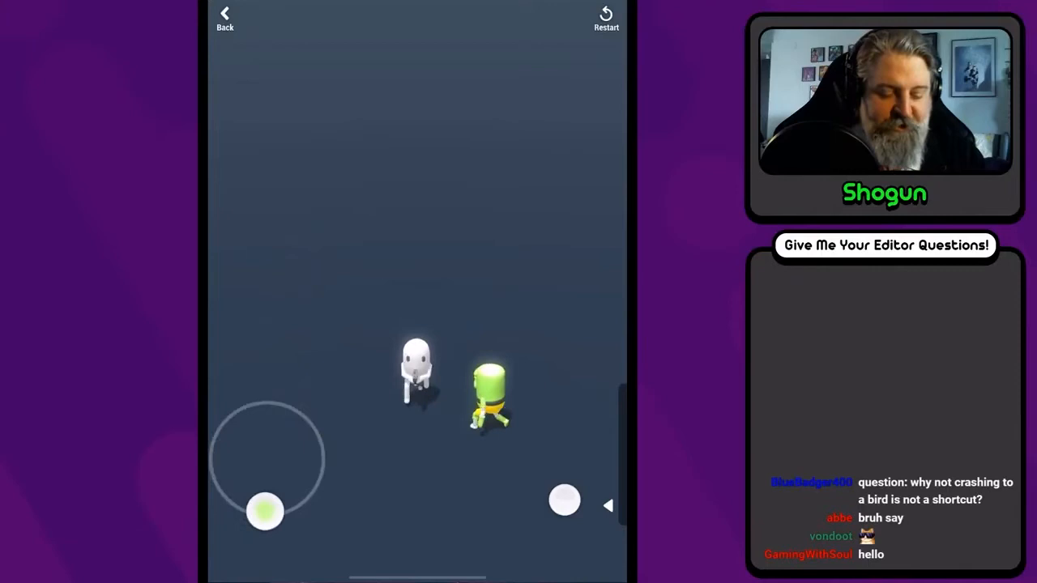
drag(265, 512, 313, 516)
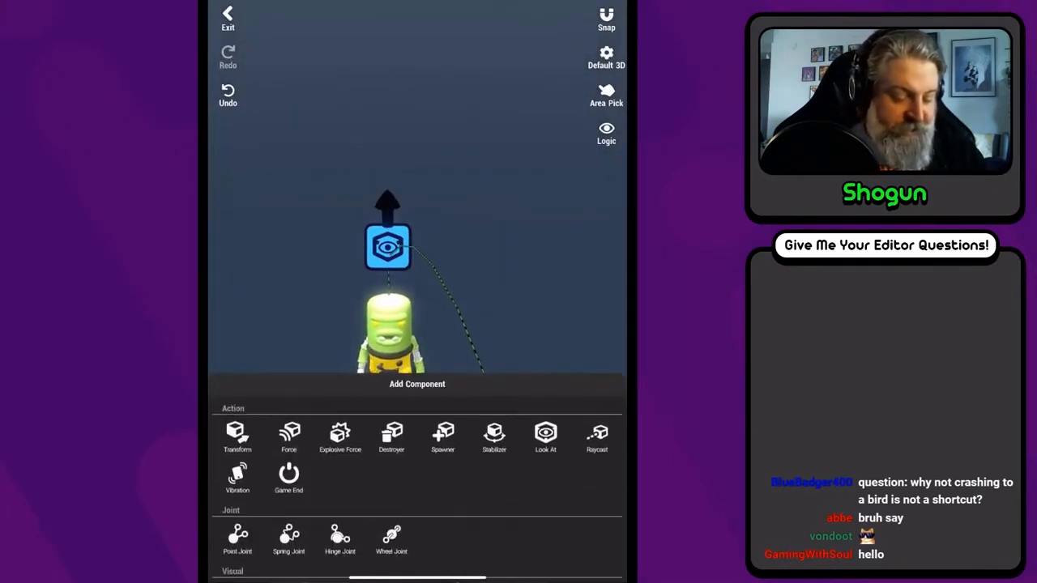
Add a Force node with its target object set, review its settings, and test-play.
click(288, 436)
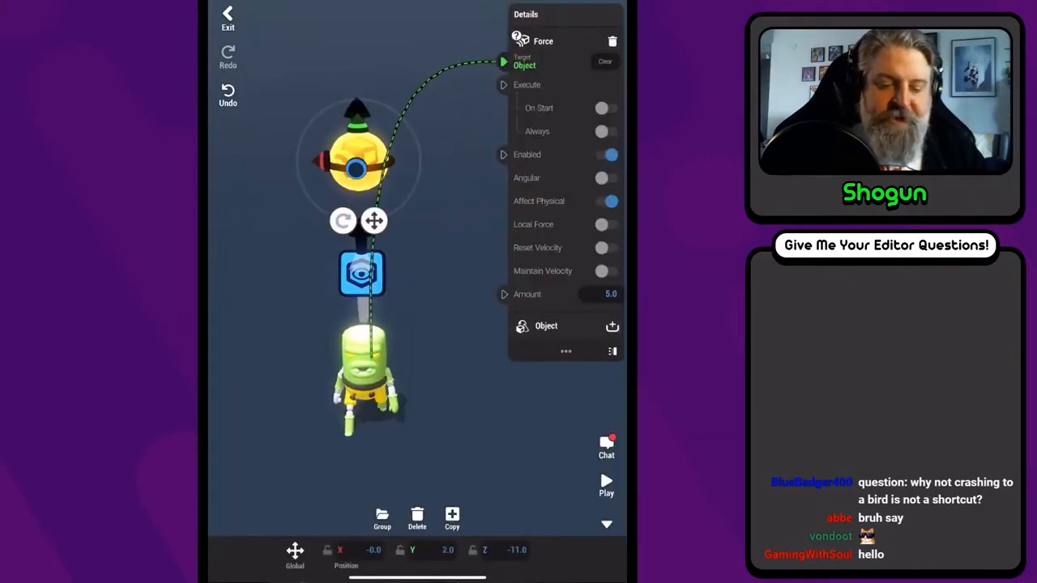
click(607, 224)
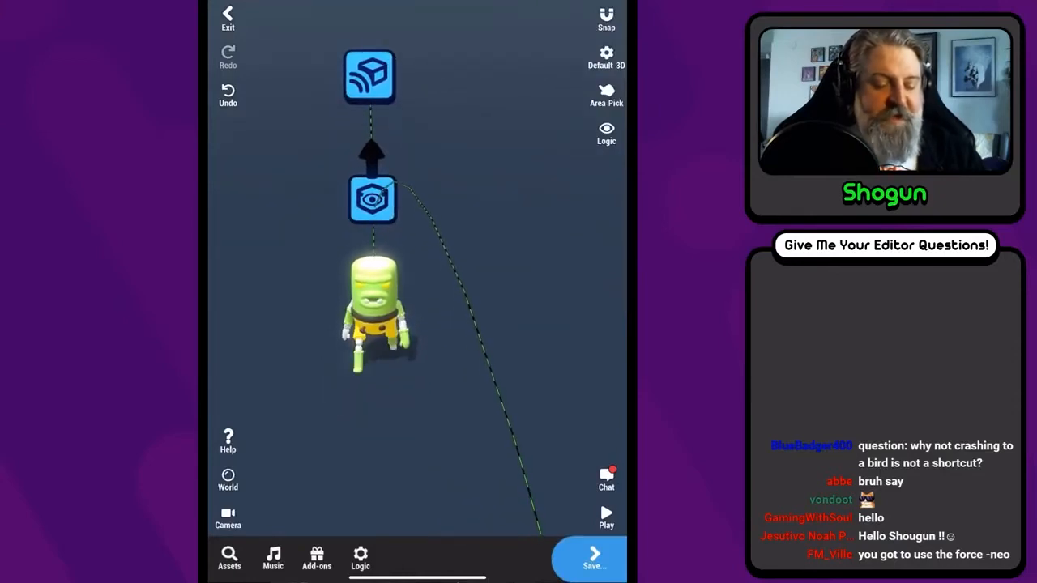
click(369, 77)
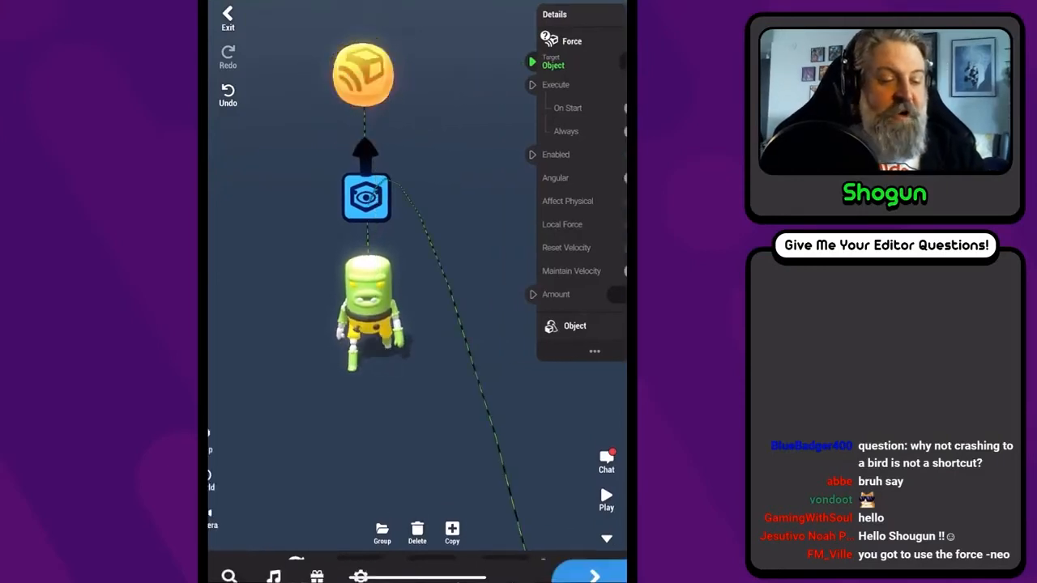
click(605, 496)
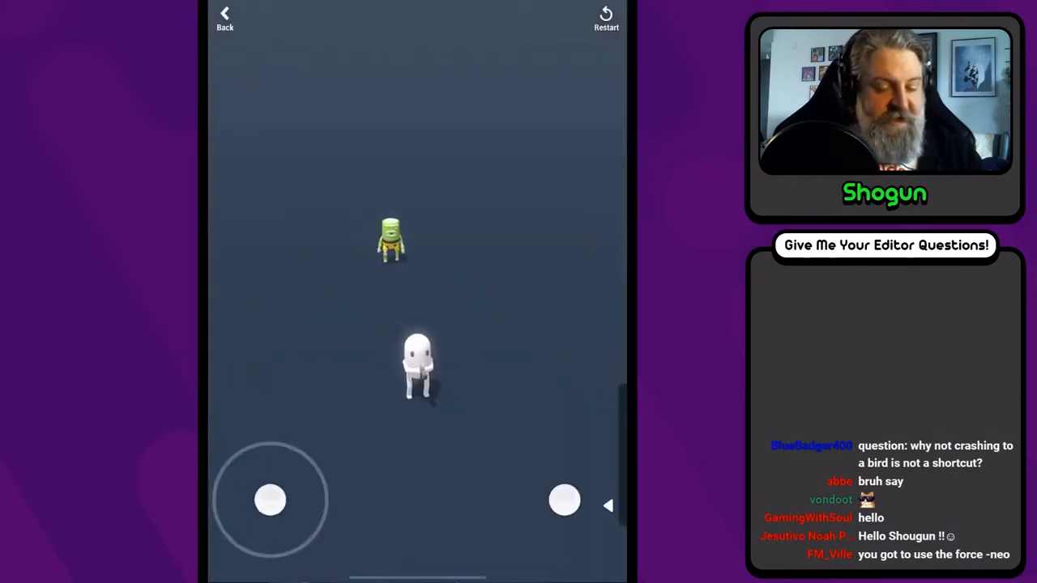
drag(270, 500, 250, 480)
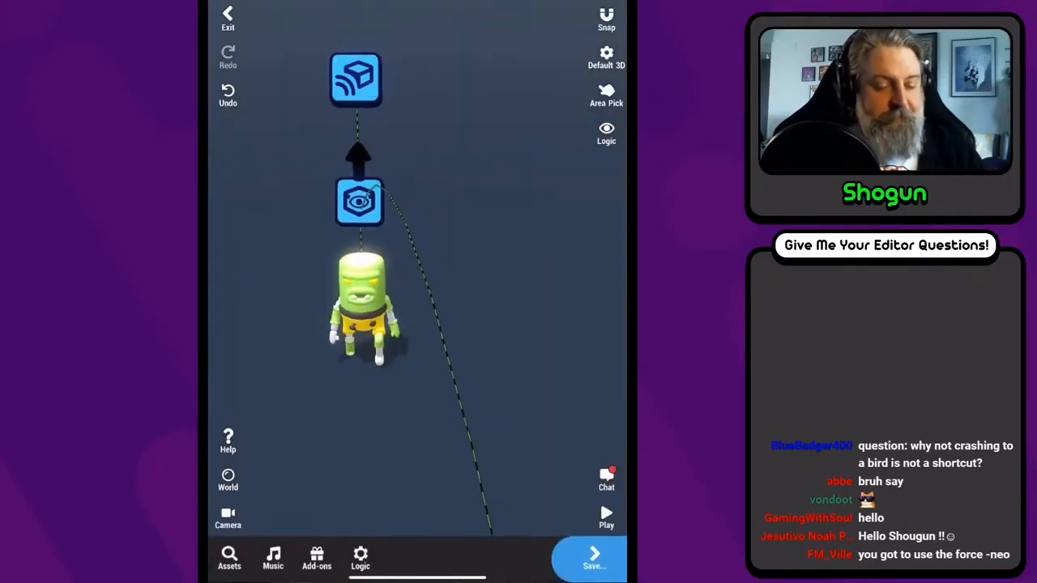
Inspect the zombie, then replay and walk the player so the zombie chases.
click(360, 316)
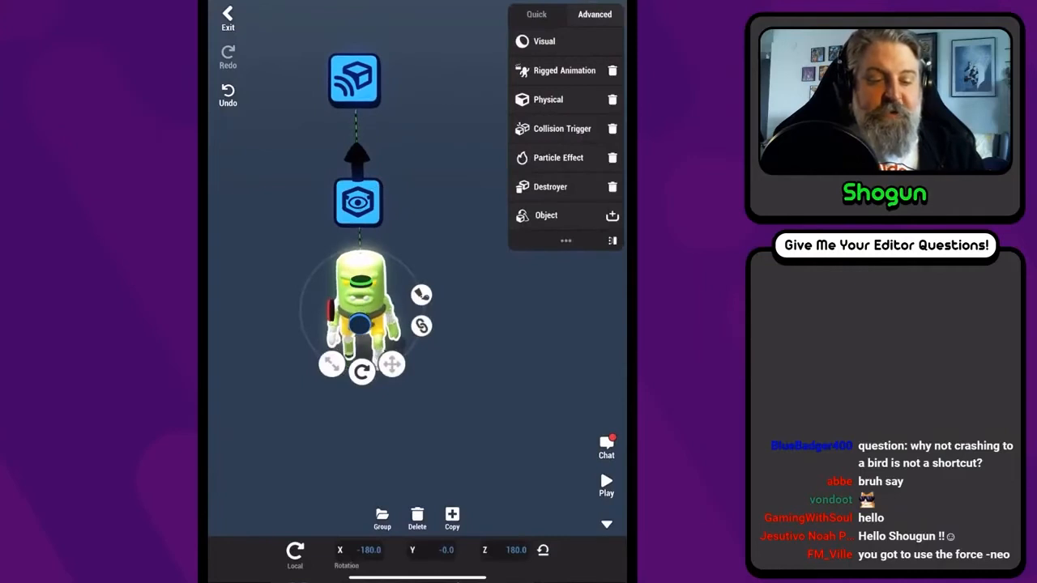
click(546, 99)
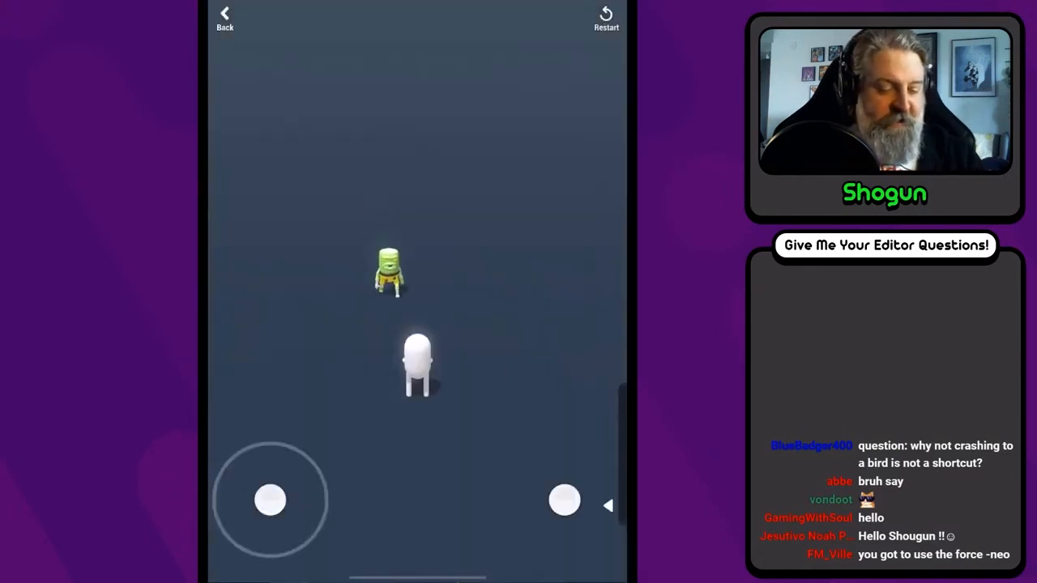
drag(269, 500, 310, 529)
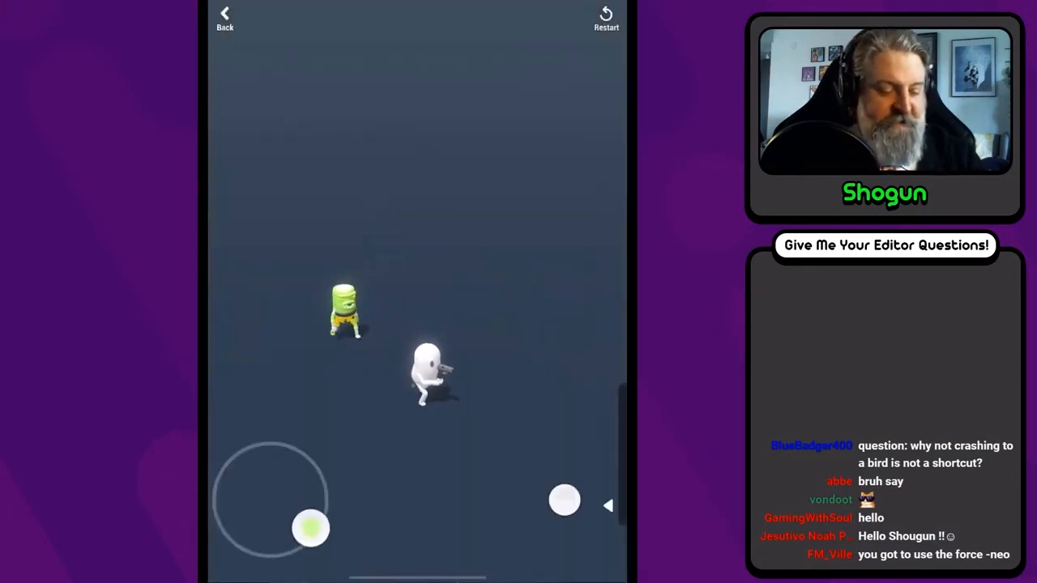